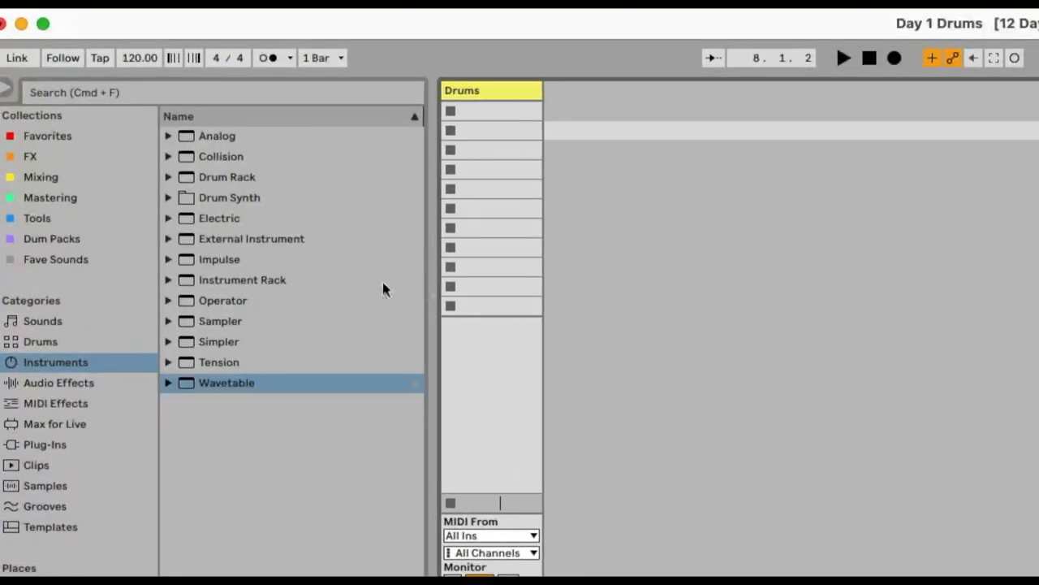
Step: Add DS Snare and a second DS HH to the Drum Rack and name the pads Open HH and Closed HH
click(227, 198)
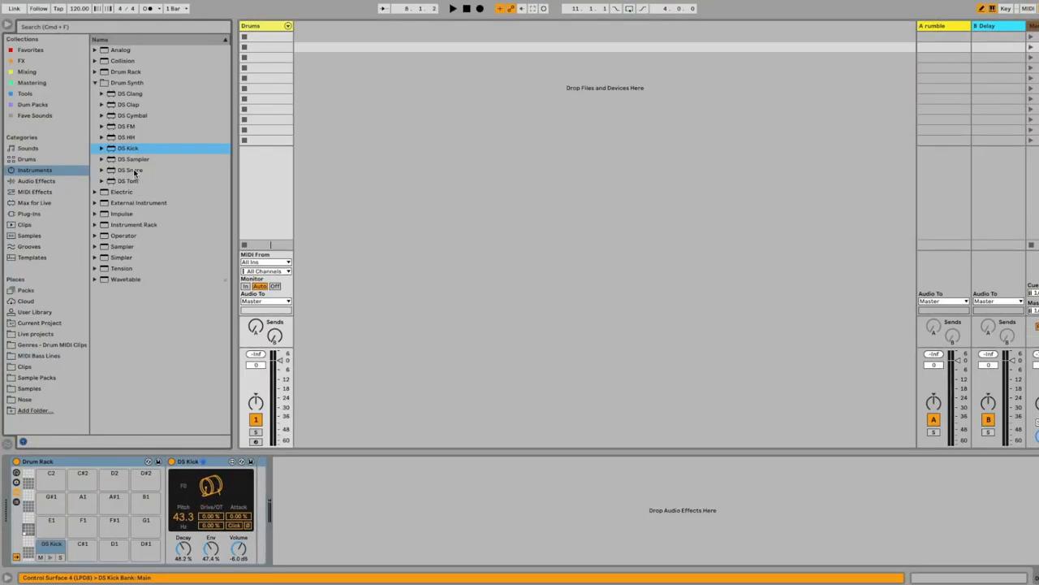
click(127, 137)
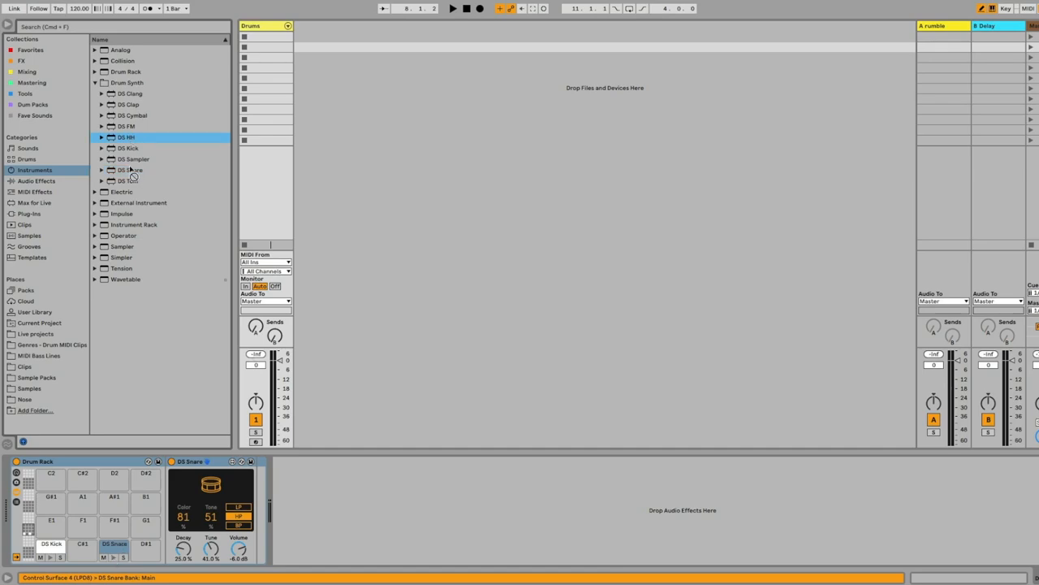
click(81, 520)
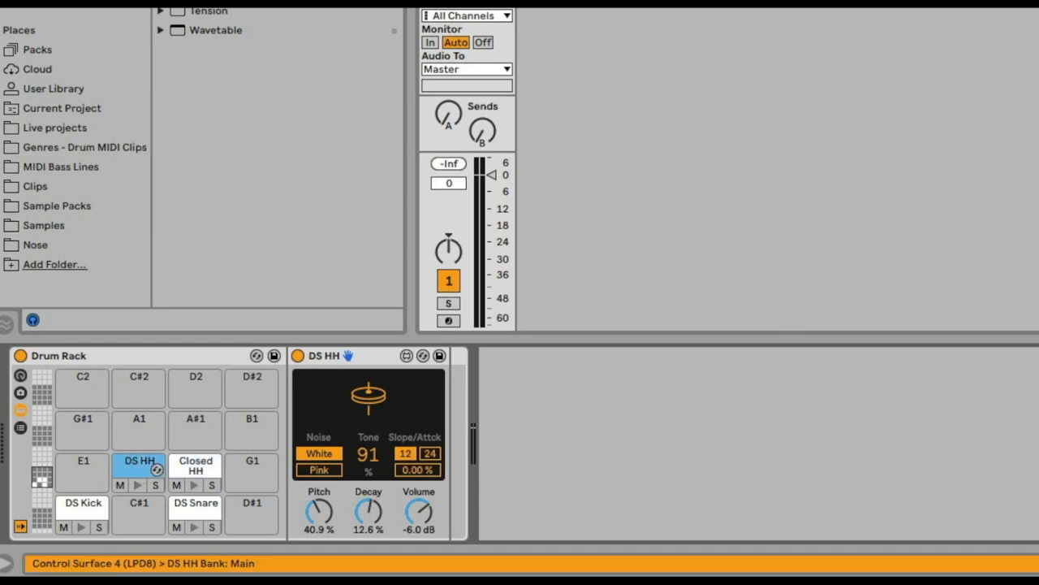
click(140, 461)
text(Open)
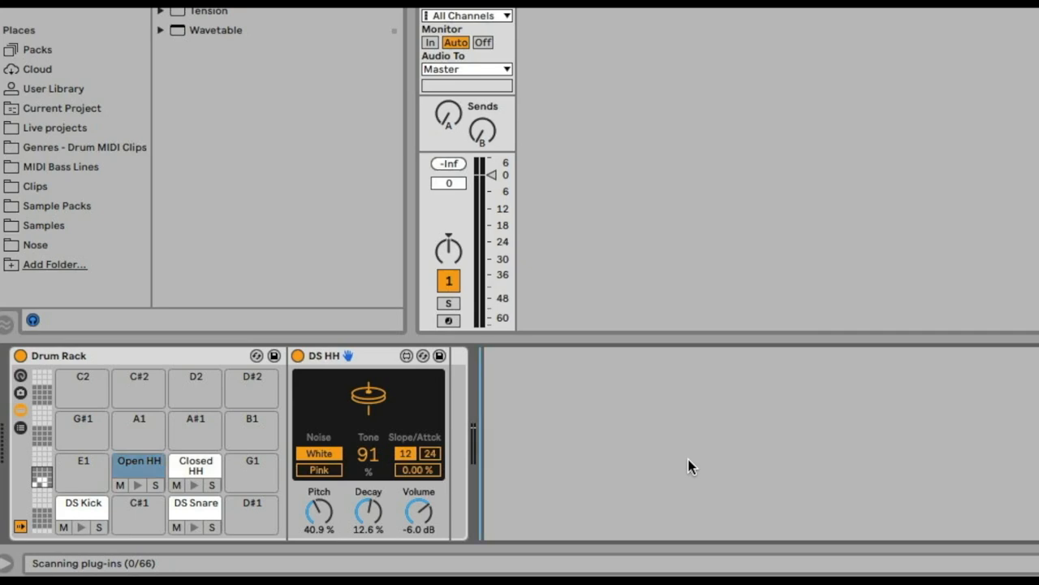
click(81, 503)
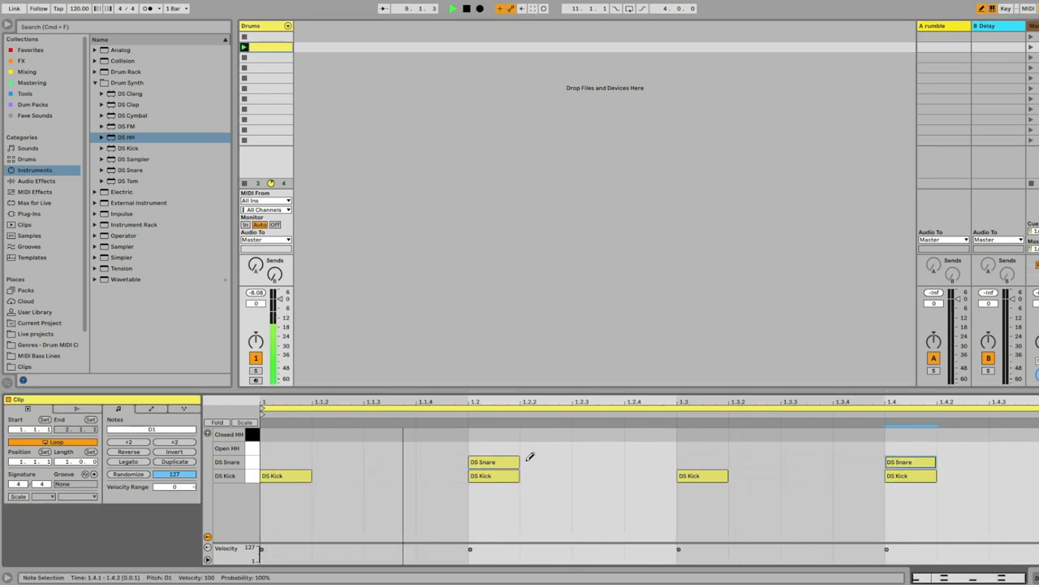
Step: Add a drum note, then lower the DS Kick drive to 16.6% and its volume to -12 dB
click(494, 461)
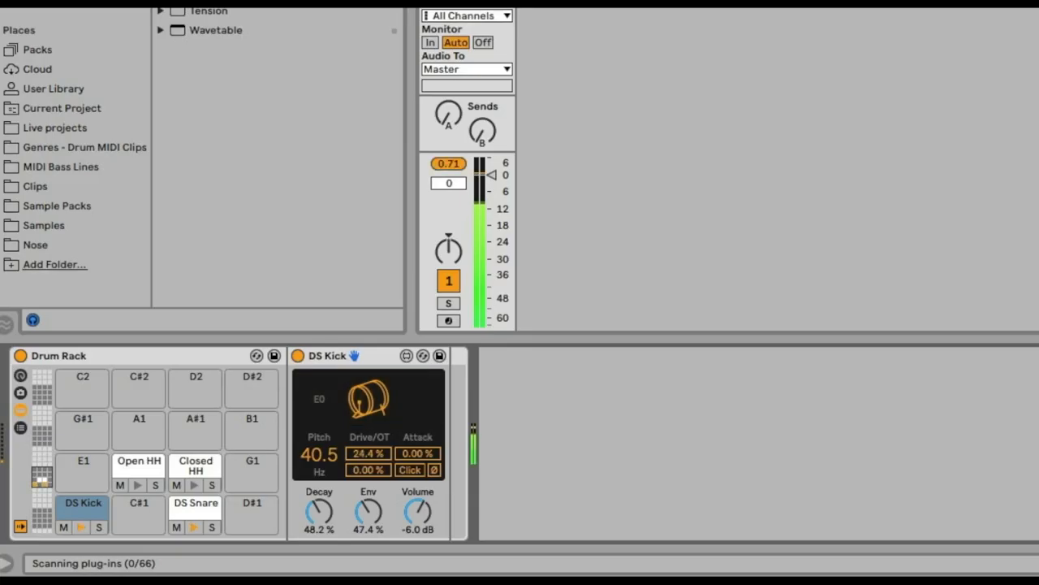
drag(367, 454, 367, 458)
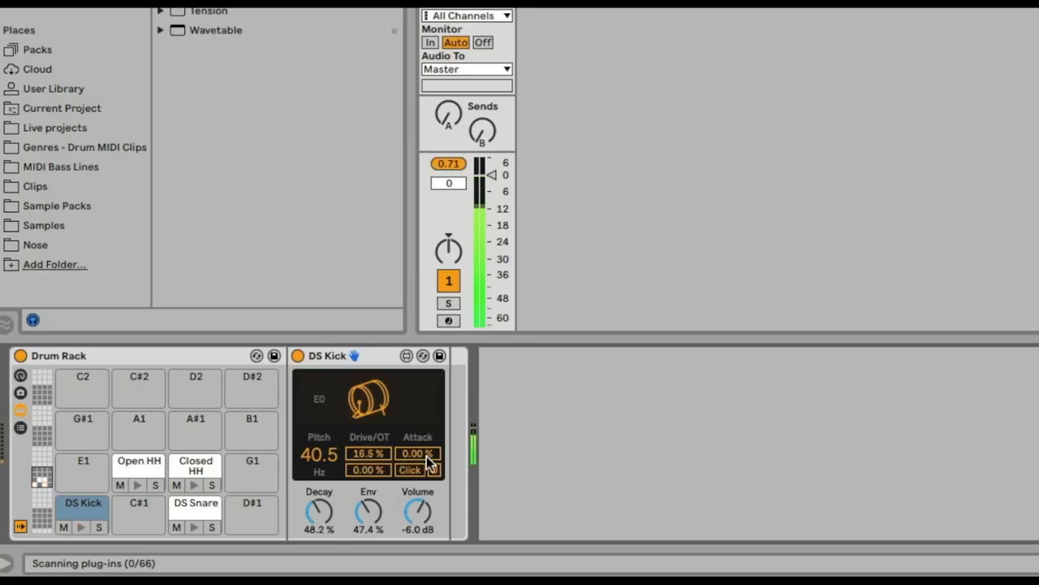
drag(417, 512, 417, 533)
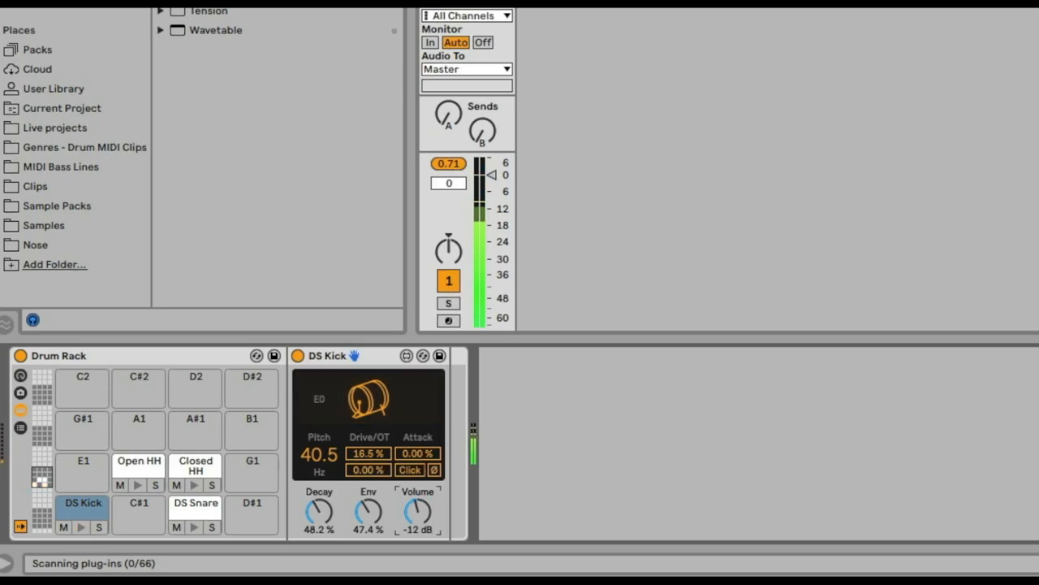
Step: Lower the DS Snare tune to 46.5% and keep its filter on high-pass
click(195, 507)
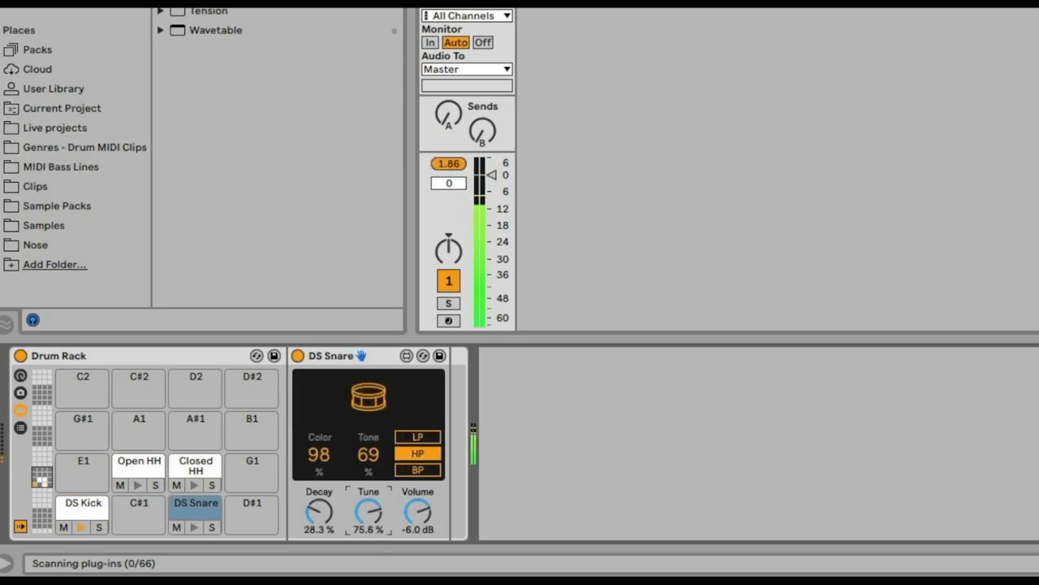
drag(367, 512, 367, 536)
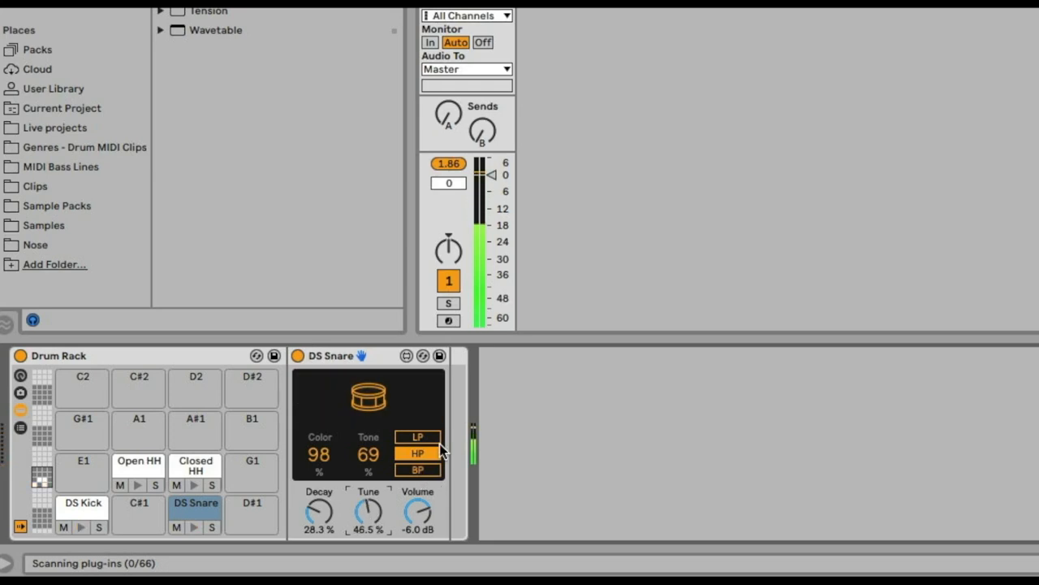
click(418, 437)
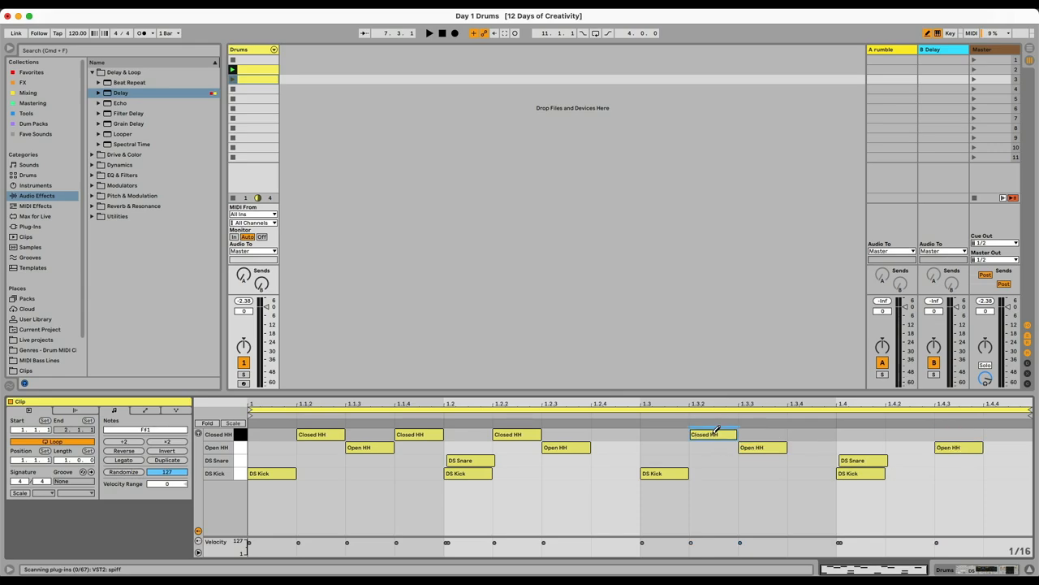
Step: Put Open HH in choke group 1 via the chain list and lengthen the open hi-hat's decay
click(713, 434)
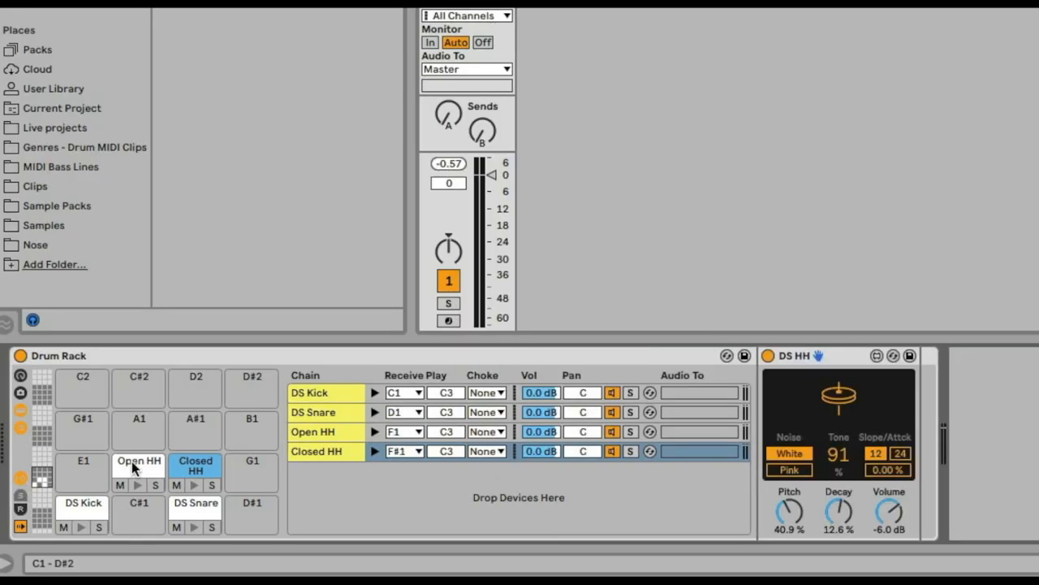
mouse_move(500, 442)
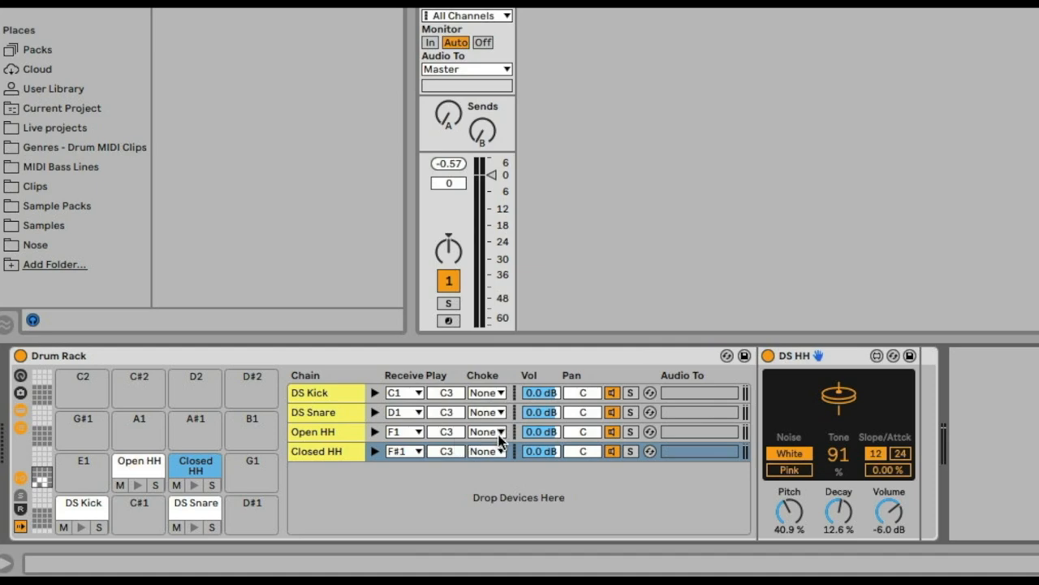
click(488, 432)
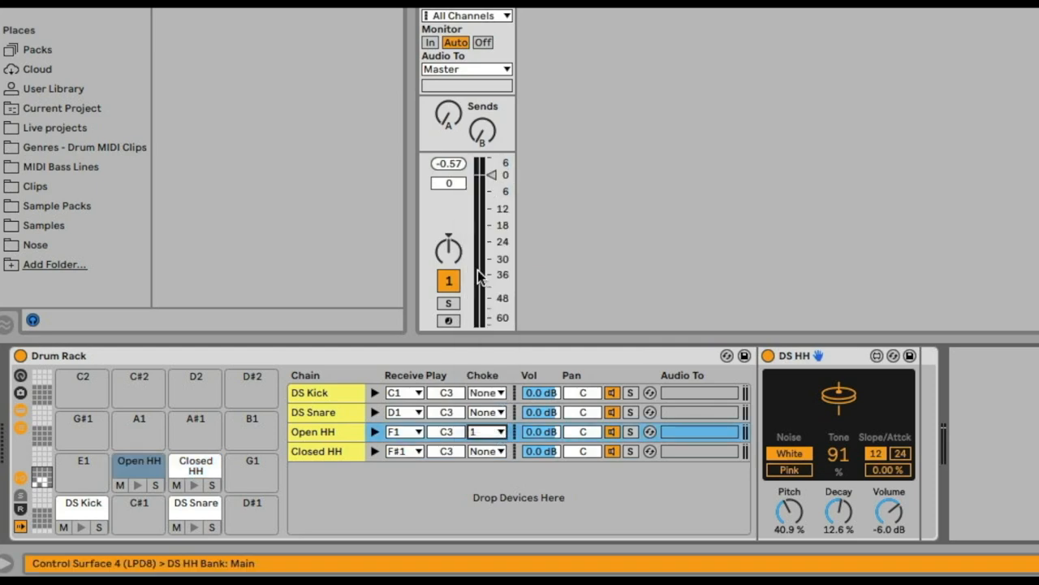
click(487, 452)
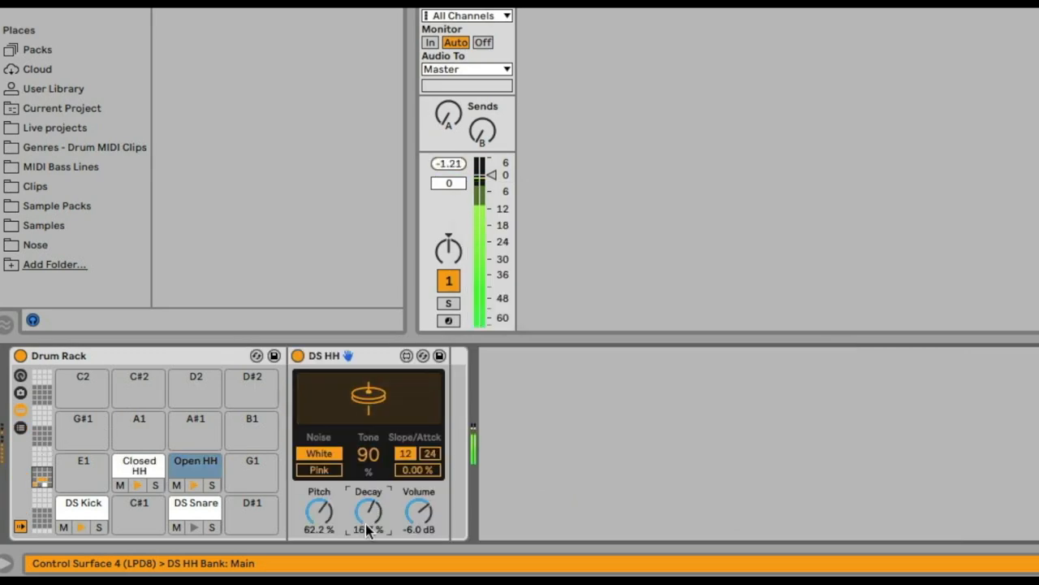
drag(368, 512, 372, 506)
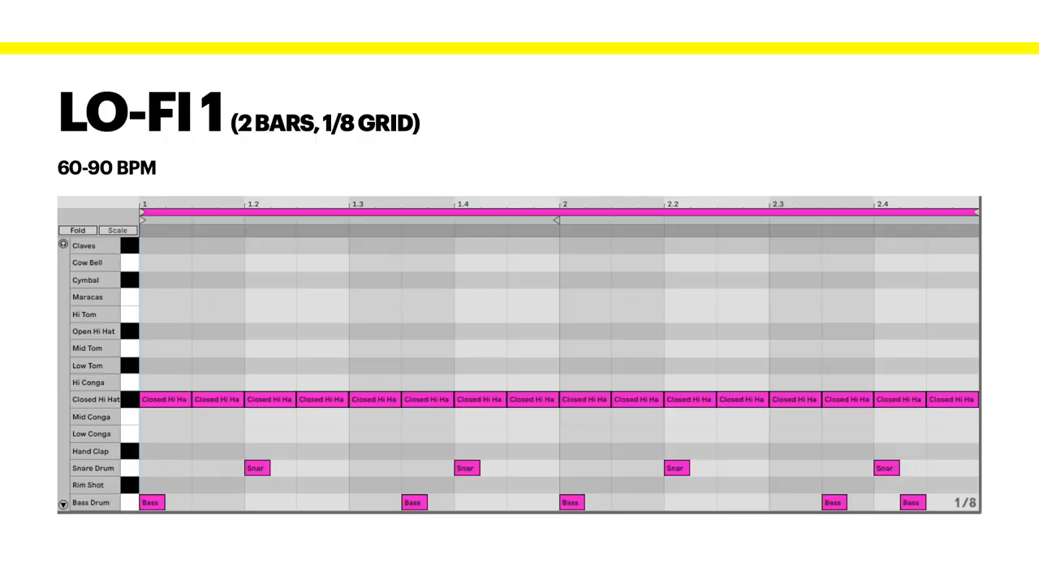
Step: Add Reverb and Delay after the DS Snare instrument
key(right)
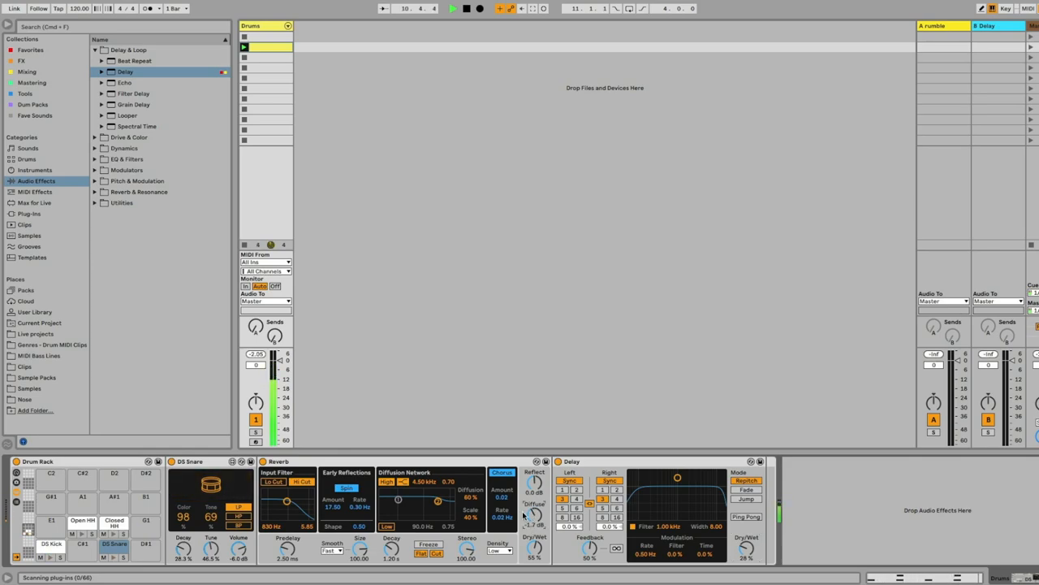
Step: Show the Auto Filter return chain, put Closed HH in choke group 1 and place Comeback Kid after Auto Filter
click(127, 81)
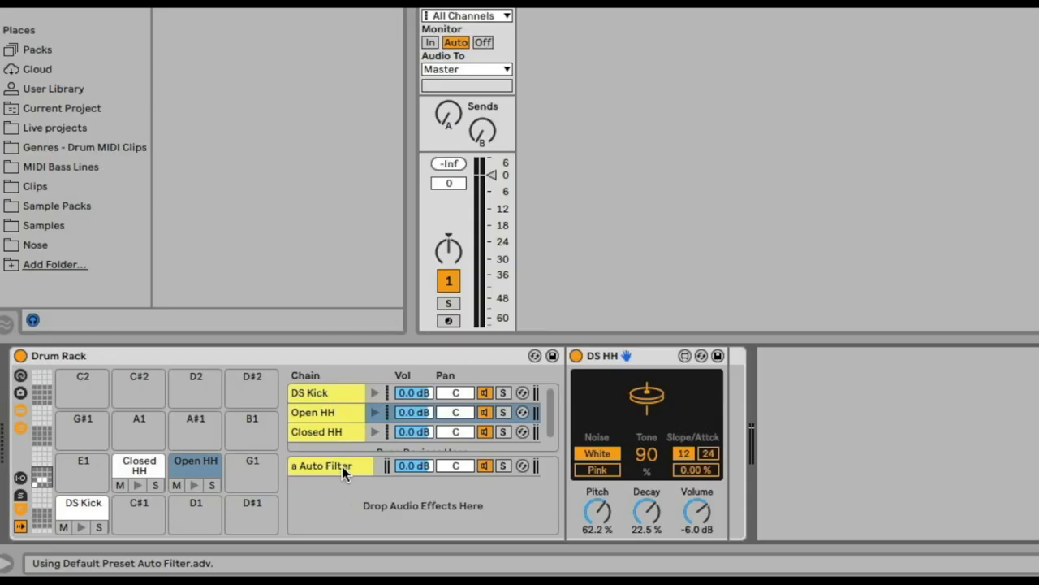
click(325, 465)
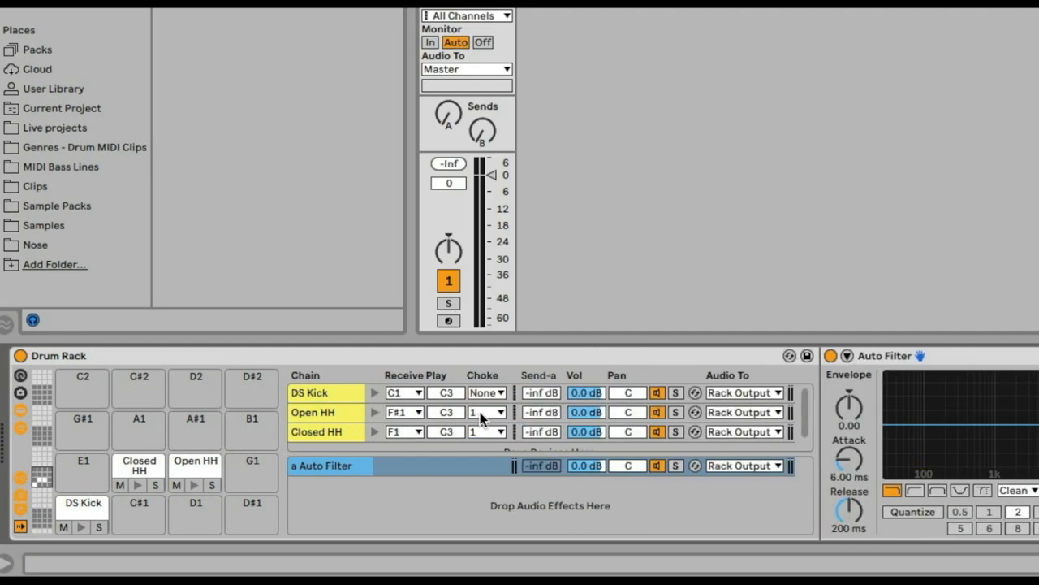
click(312, 392)
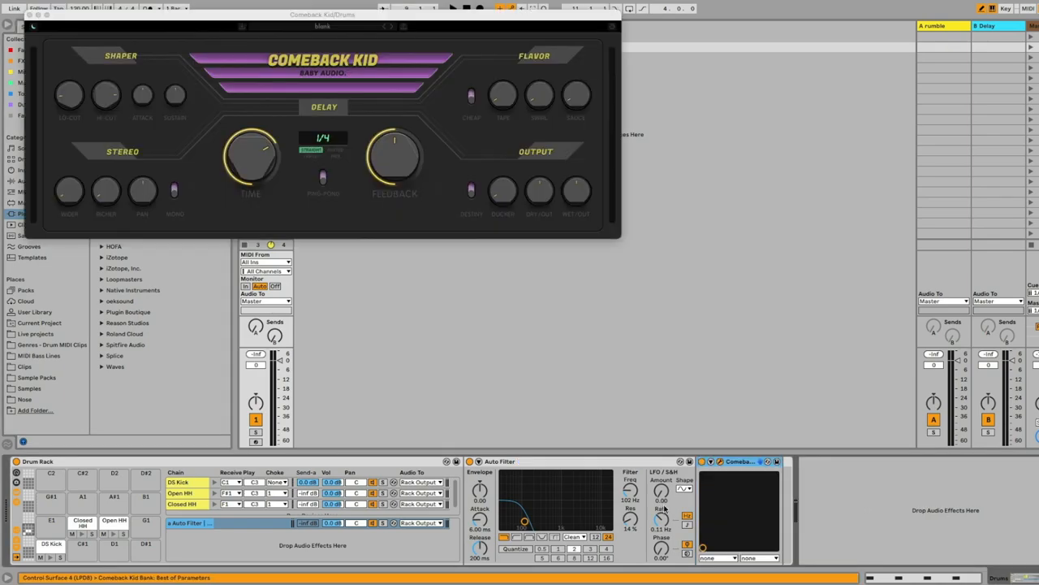
drag(322, 26, 633, 164)
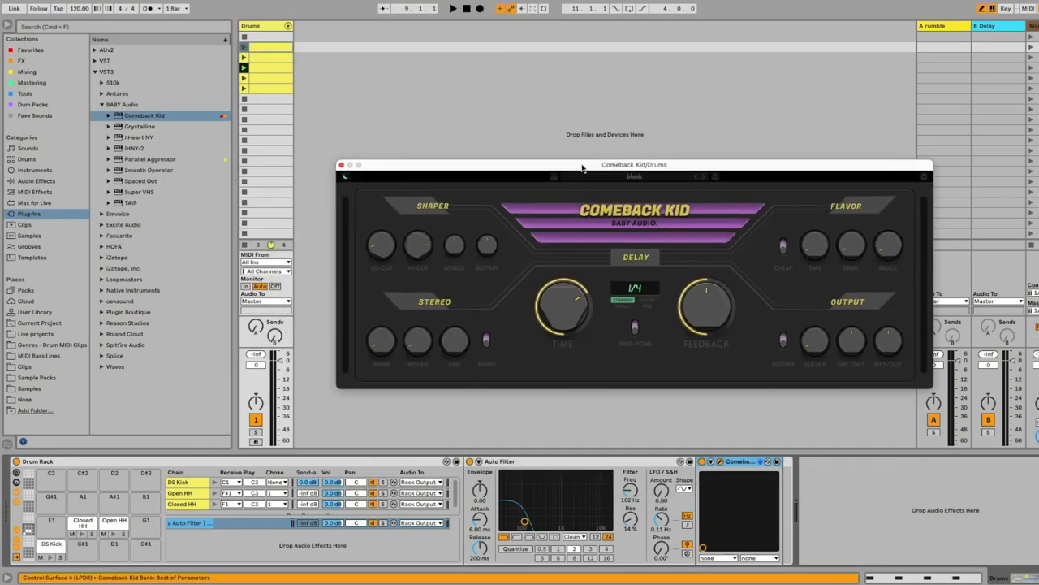
click(134, 147)
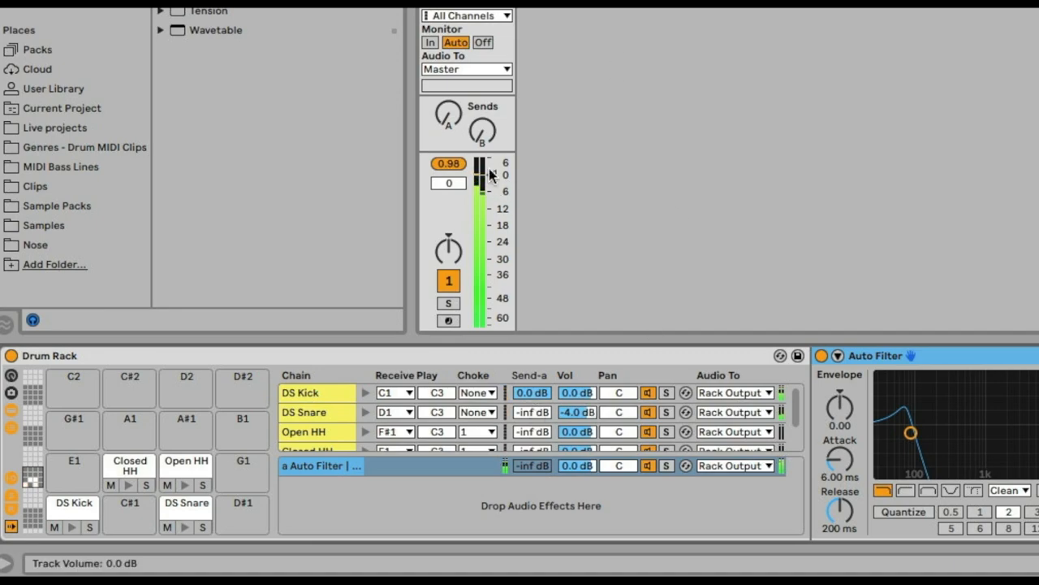
Step: Select the DS Kick chain and add a Drum Buss effect after the kick
click(195, 461)
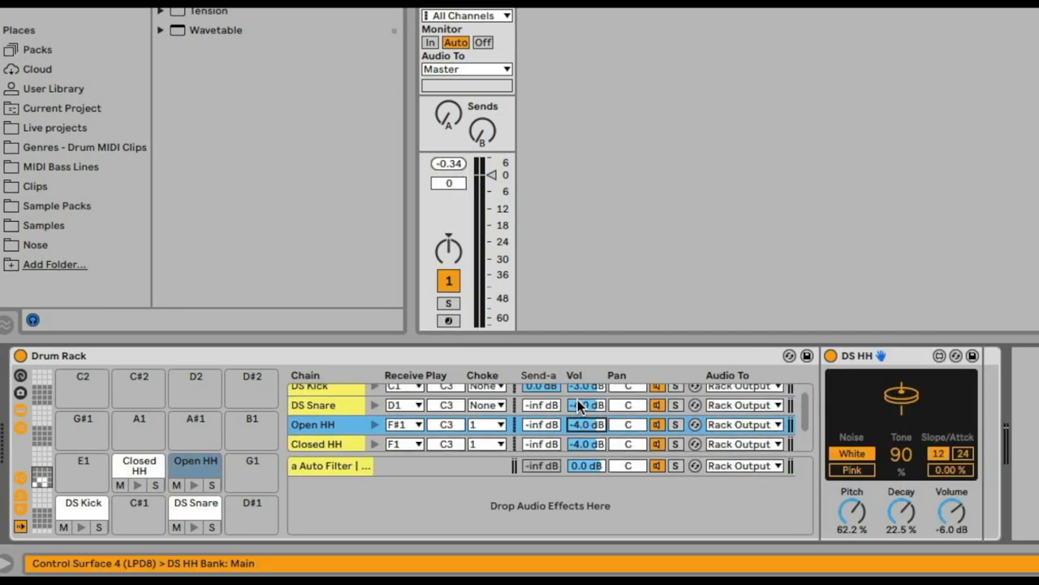
click(81, 504)
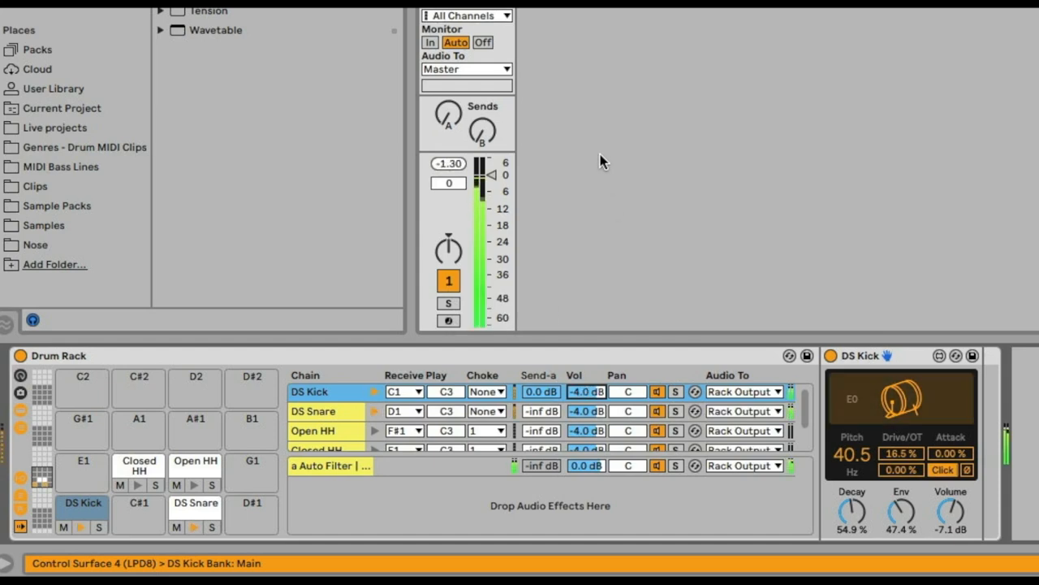
drag(448, 175, 491, 166)
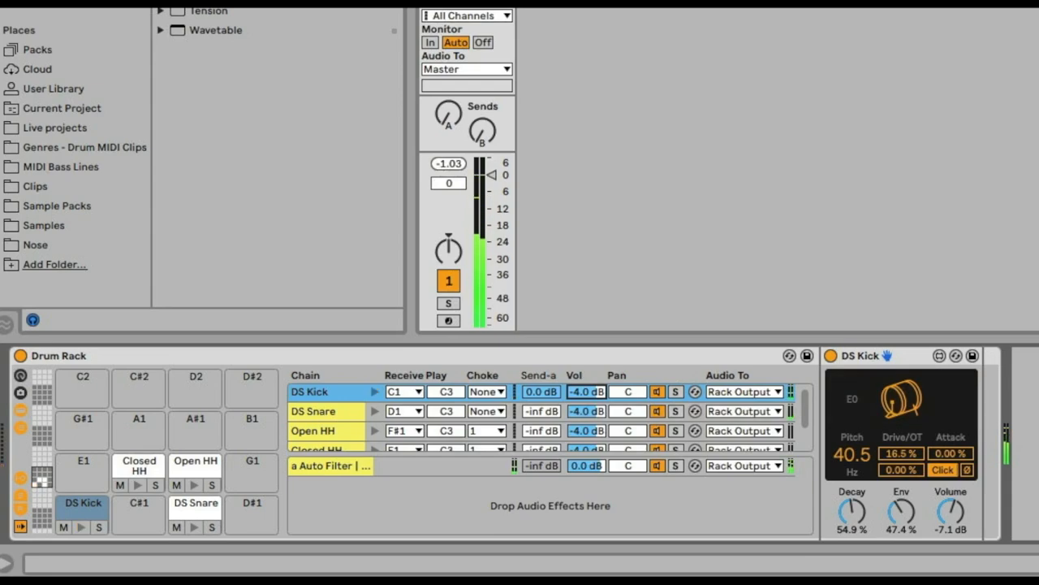
scroll(down, 3)
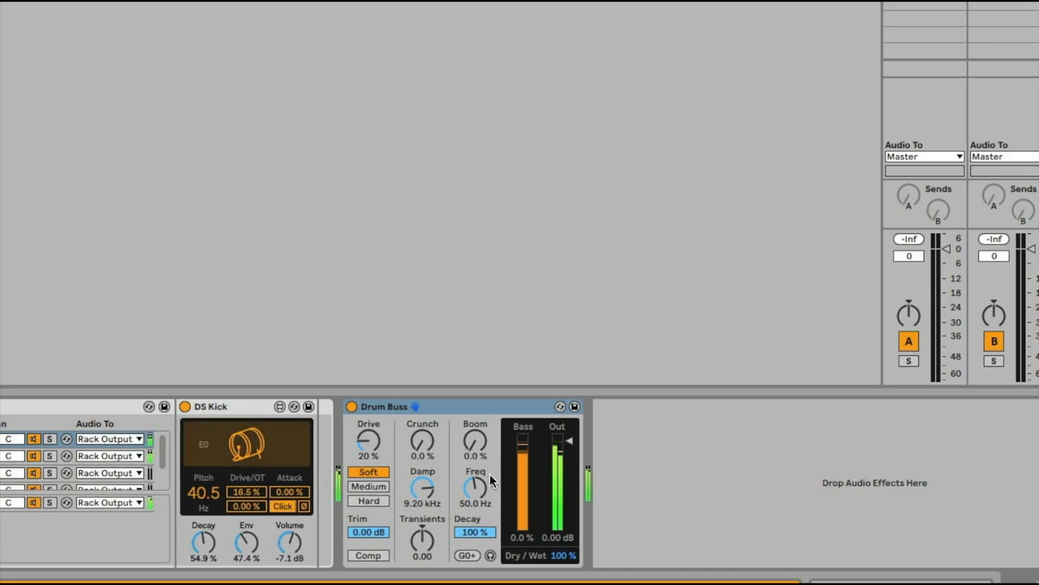
Step: Set the kick's Drum Buss to Medium with 20% crunch, 32% boom at 41.1 Hz and -11.6 dB trim
drag(422, 442, 423, 431)
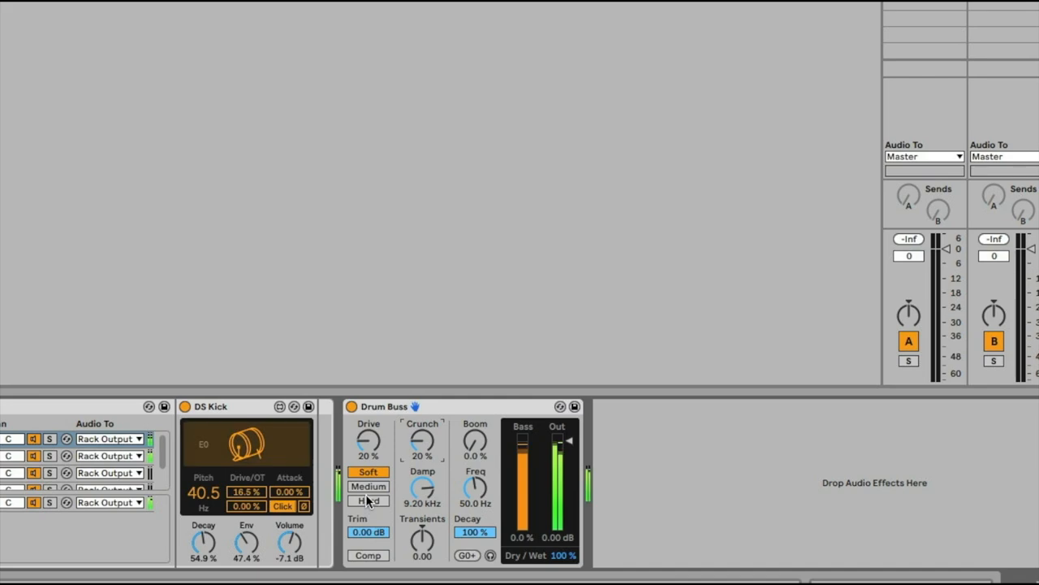
click(368, 485)
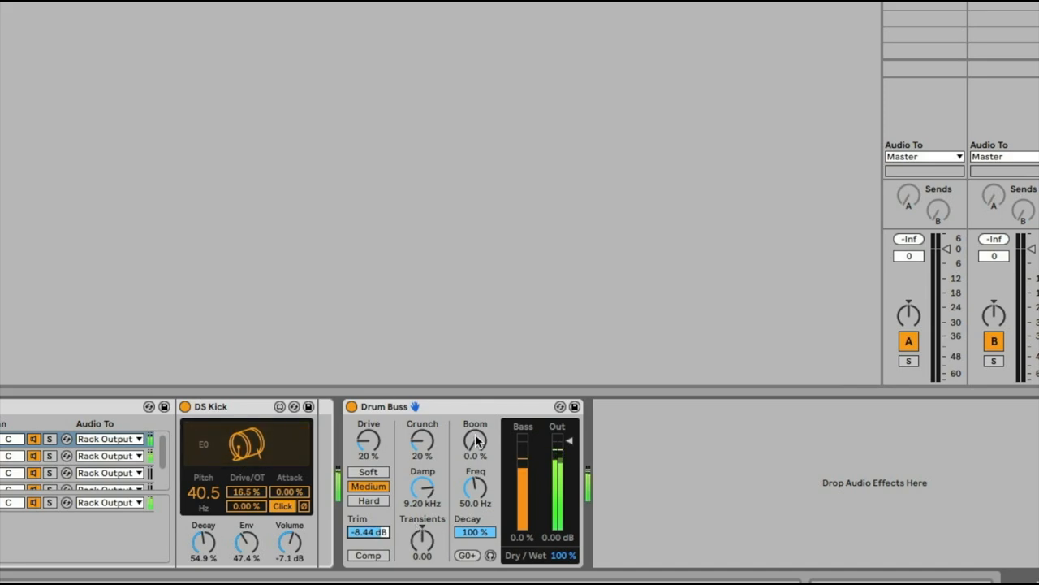
drag(474, 442, 475, 414)
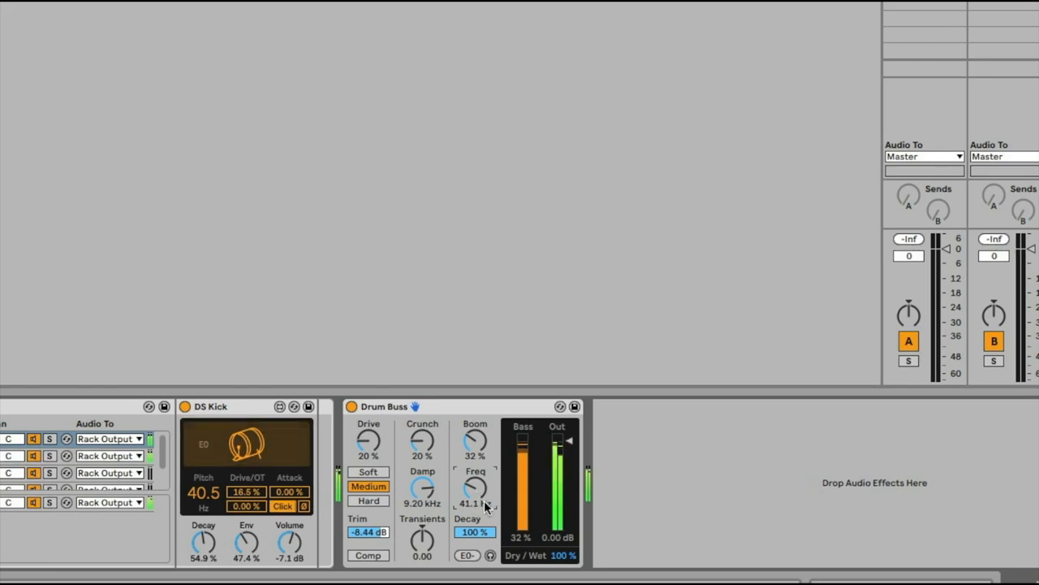
mouse_move(419, 445)
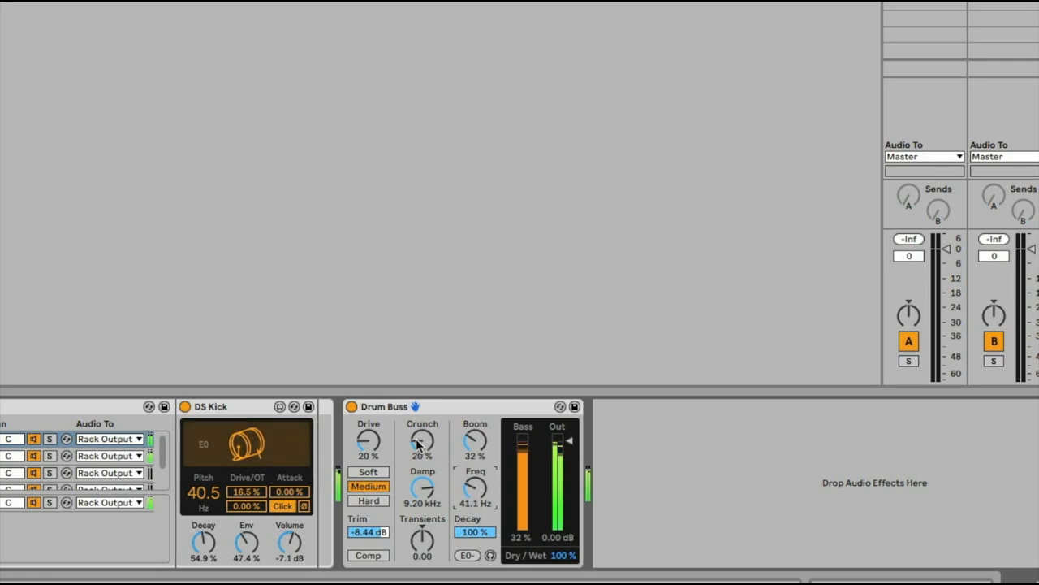
drag(367, 442, 368, 422)
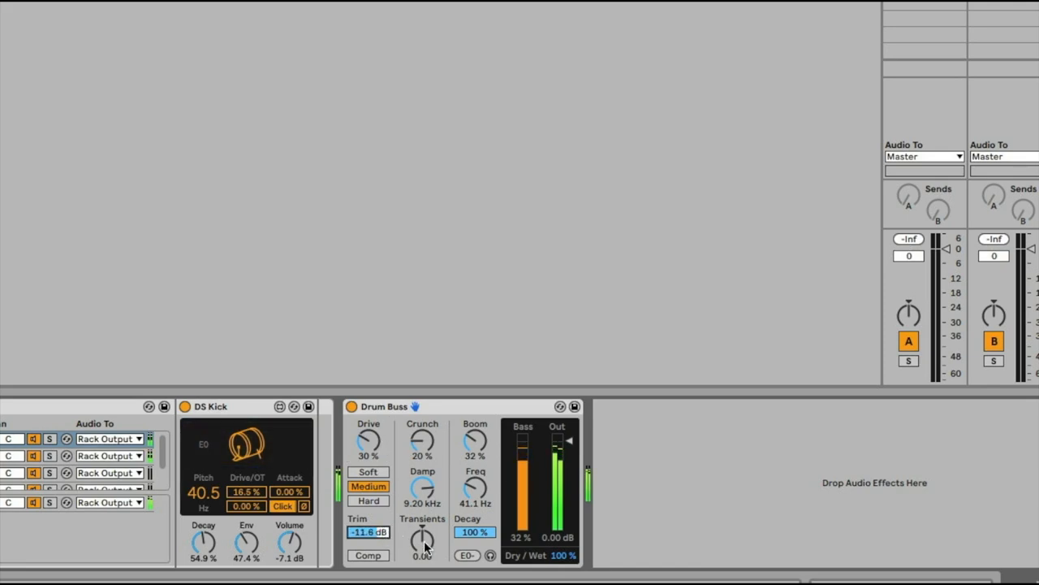
drag(422, 543, 422, 549)
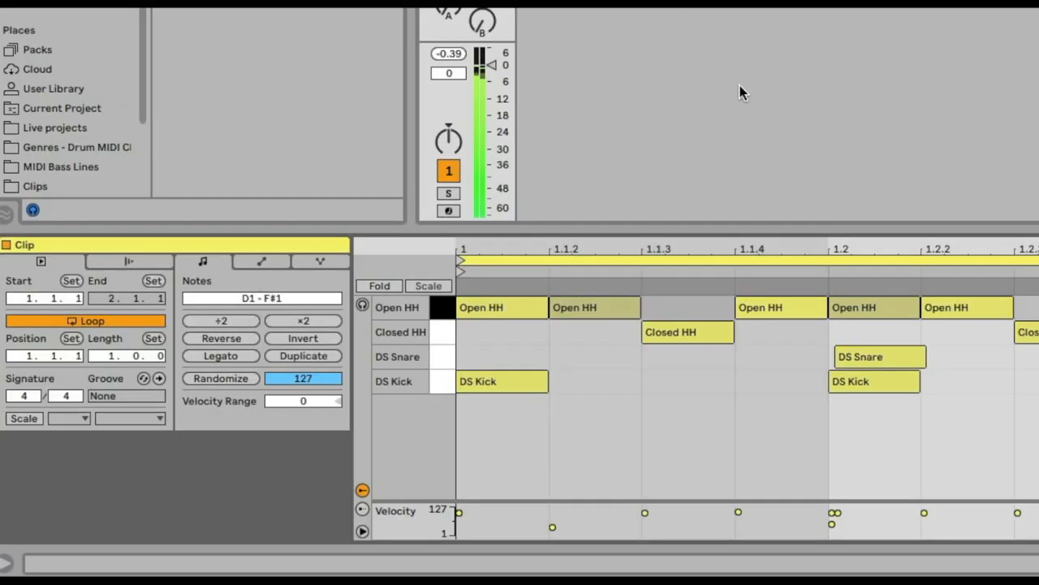
Step: Add a Kontakt track and load the Action Strikes Big Cinematic Hits instrument
click(397, 307)
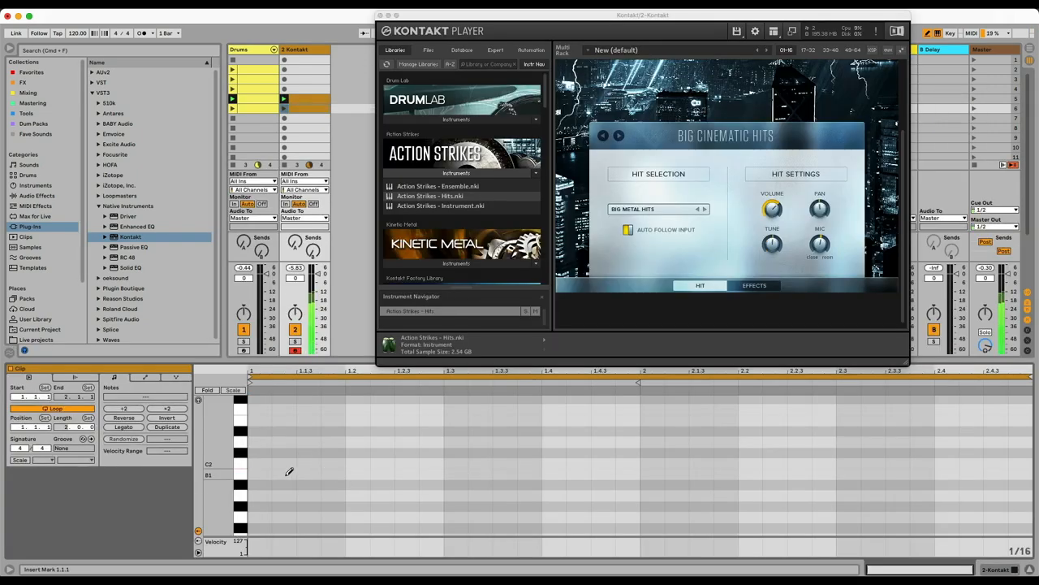
Step: Draw two cinematic hit notes into the Kontakt clip to layer with the drums
click(406, 462)
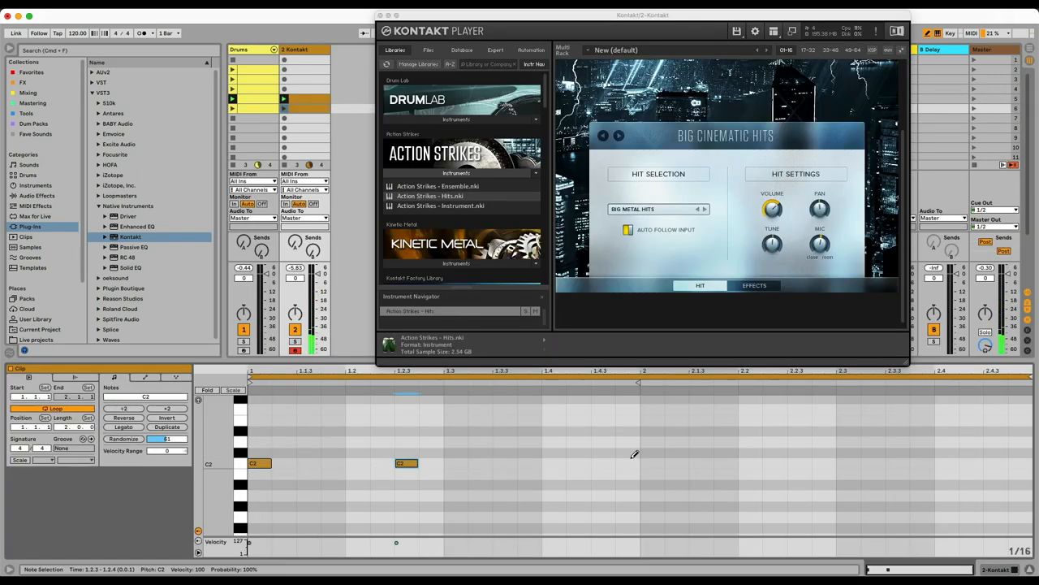
click(705, 208)
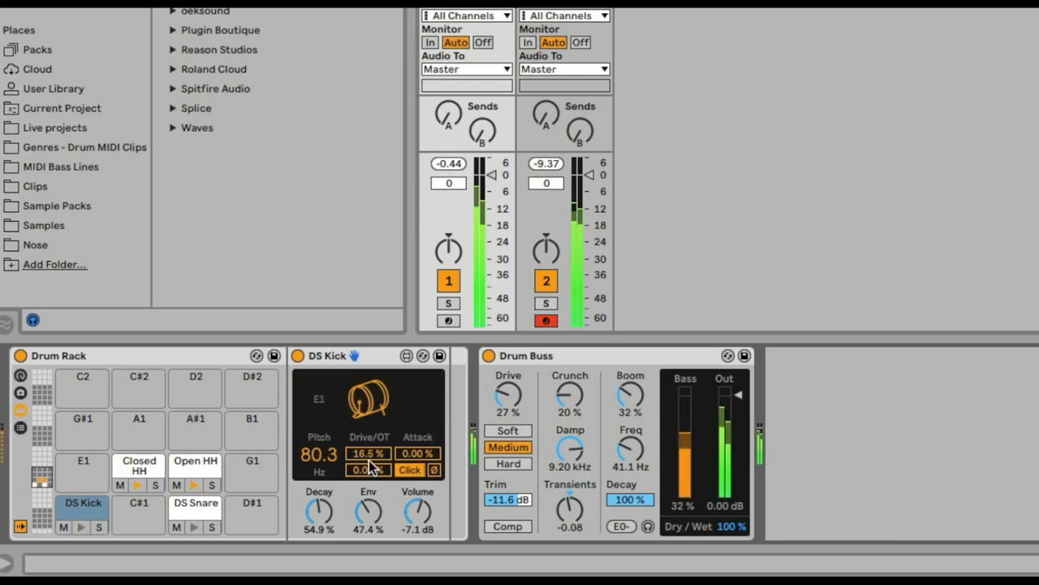
Step: Set the DS Kick drive to 10.2%
drag(367, 453, 367, 448)
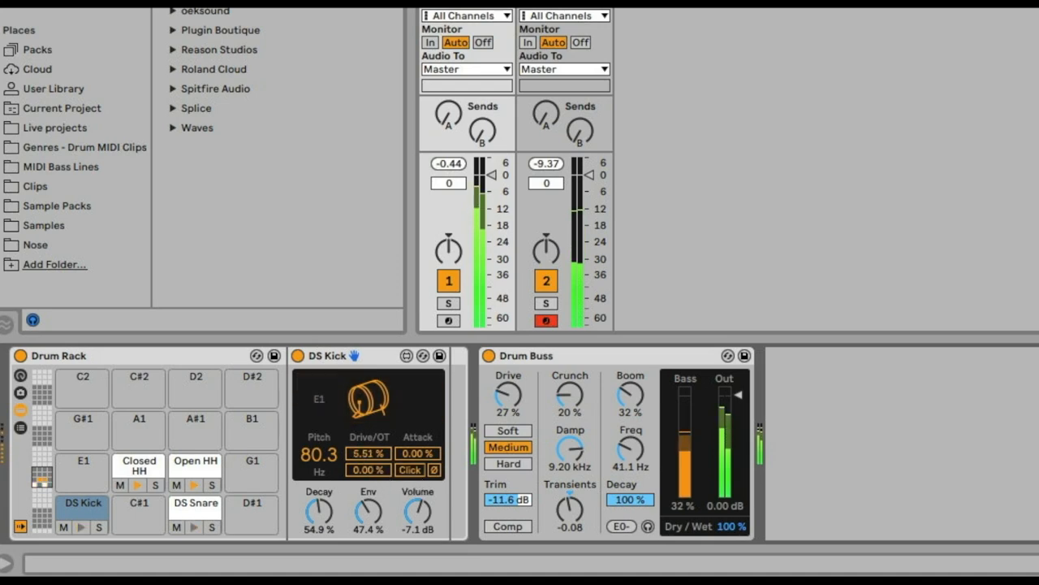
drag(368, 453, 367, 439)
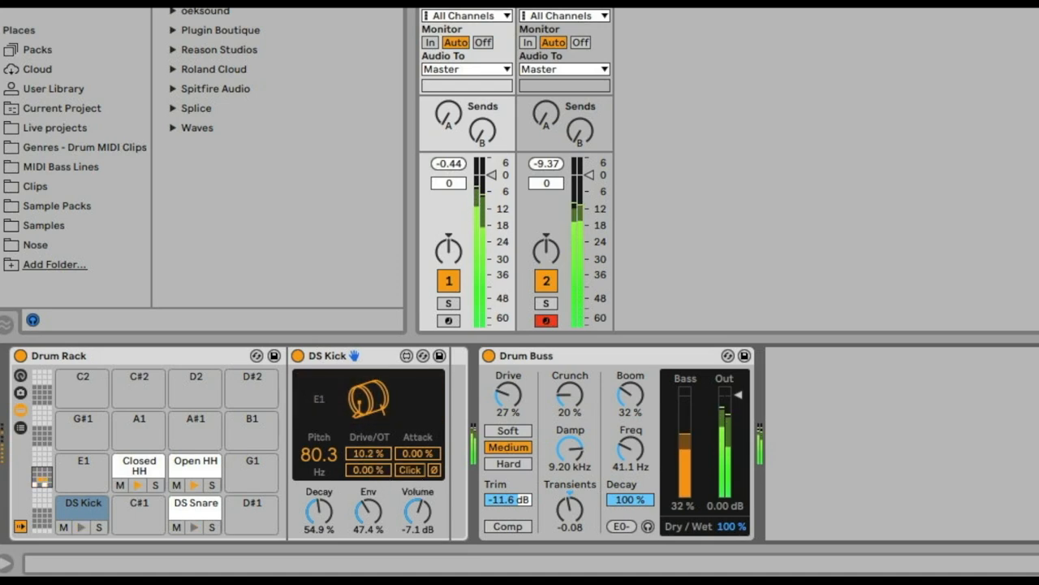
click(195, 503)
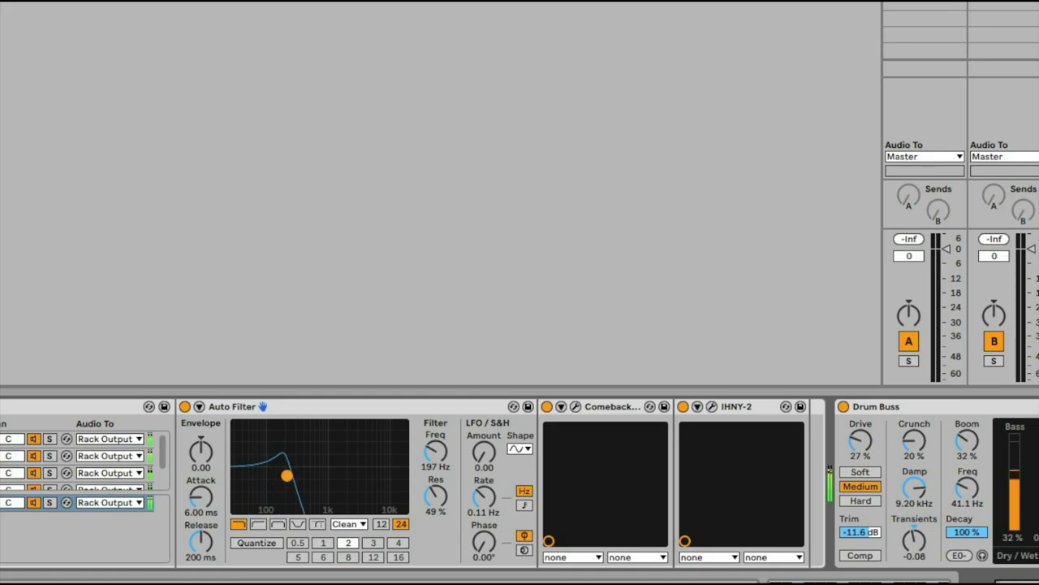
Step: Drag the return Auto Filter's XY dot to 148 Hz cutoff with 36% resonance
drag(287, 474, 277, 484)
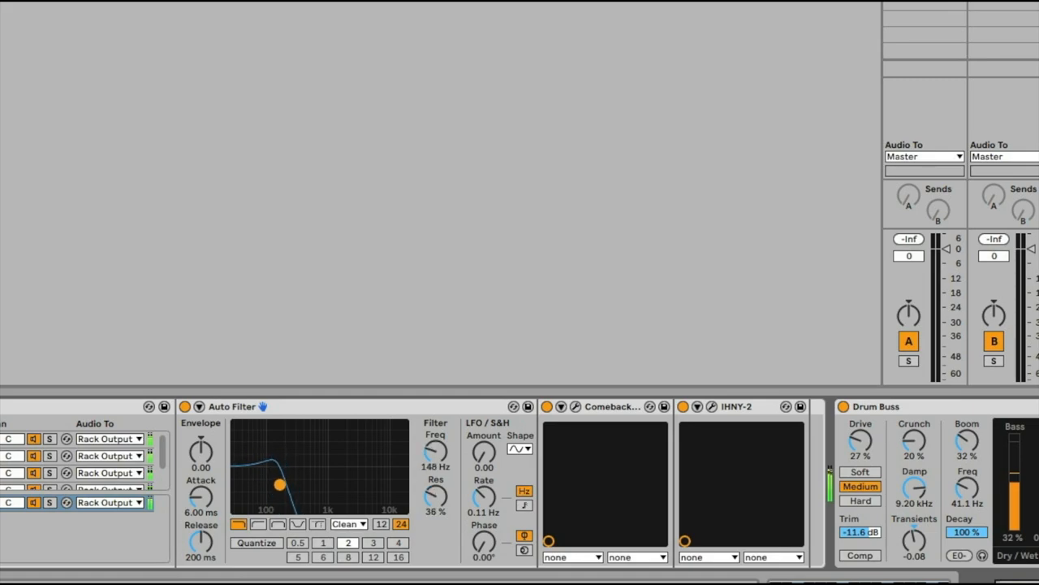
drag(279, 484, 279, 492)
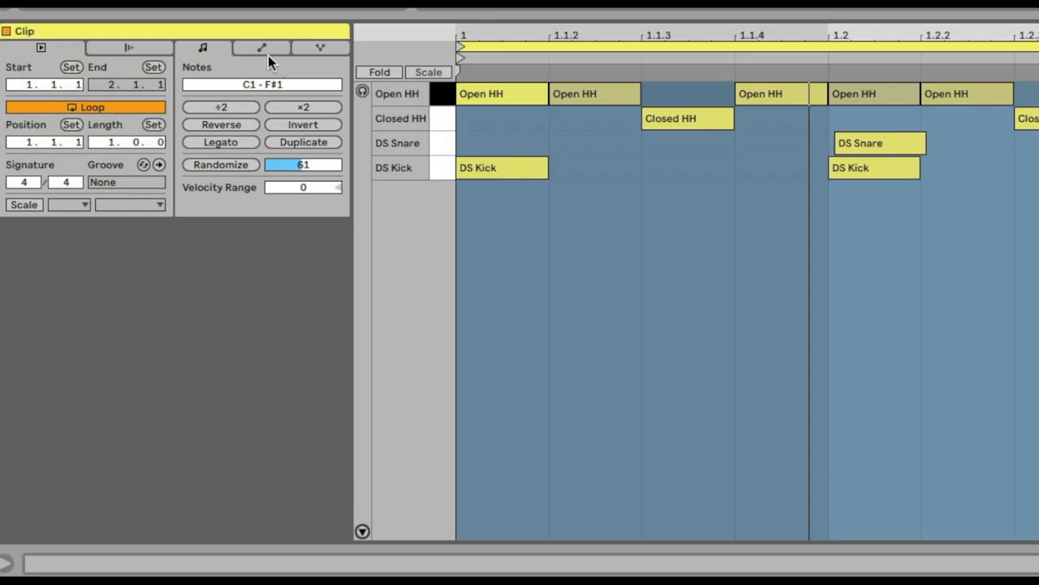
Step: Target the clip's envelope editing at the DS HH hi-hat's Pitch parameter
click(260, 47)
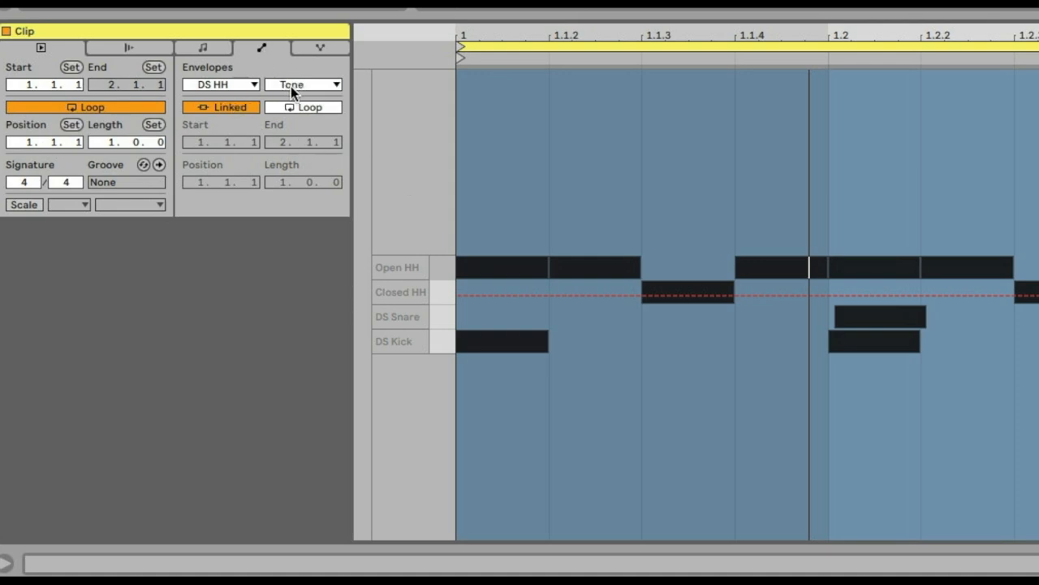
click(302, 84)
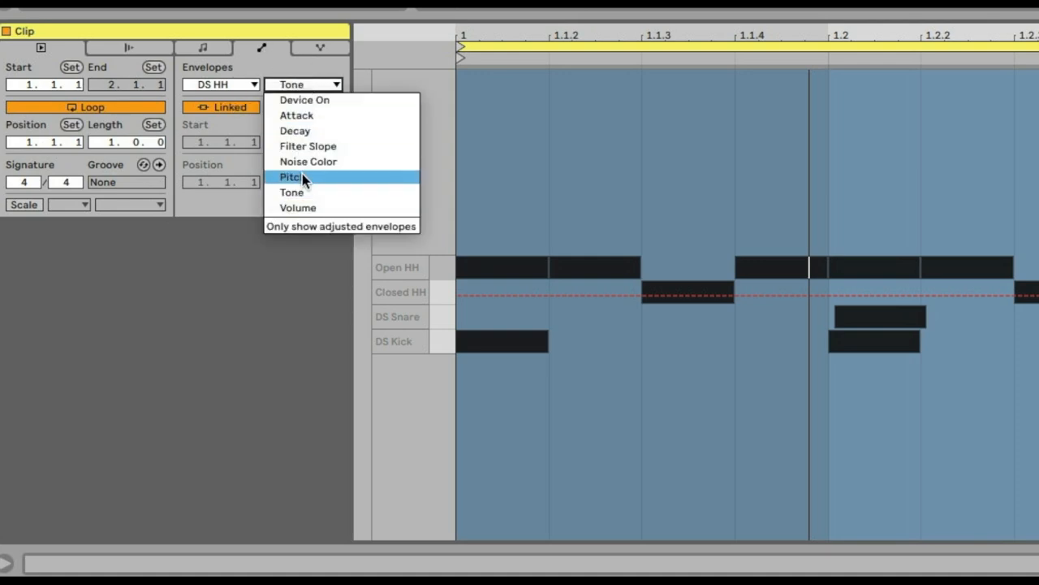
click(291, 175)
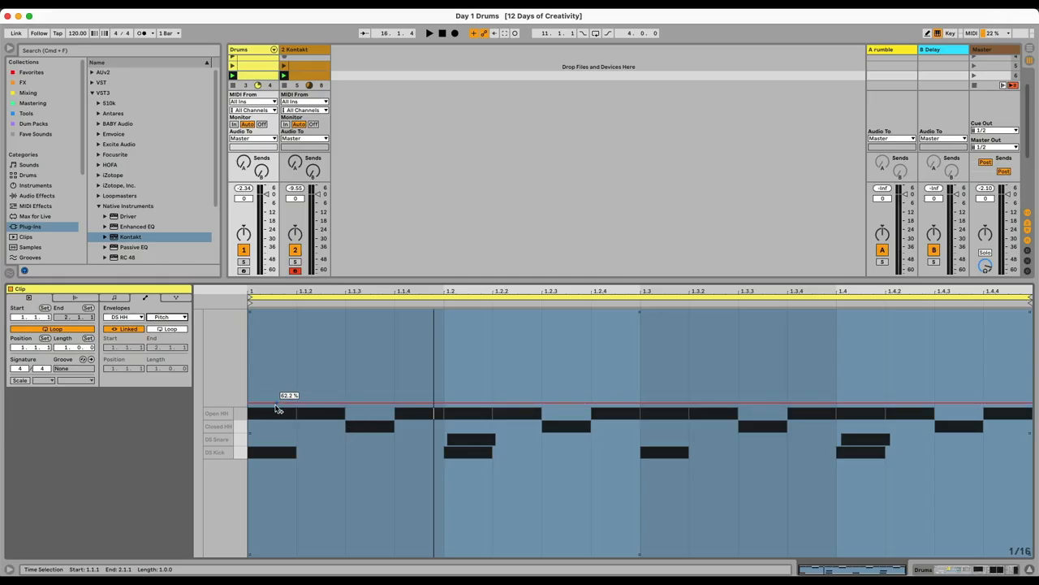